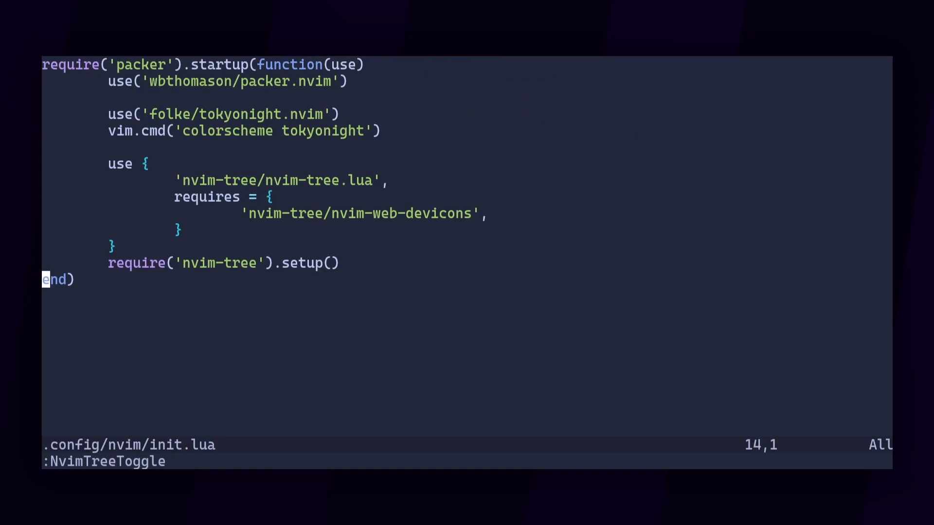
text(vim.keymap.set()
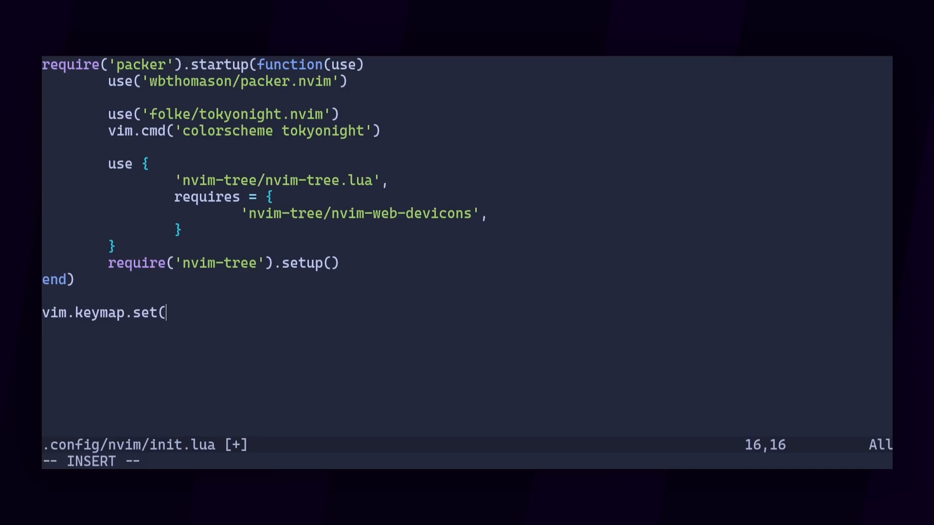
text('n')
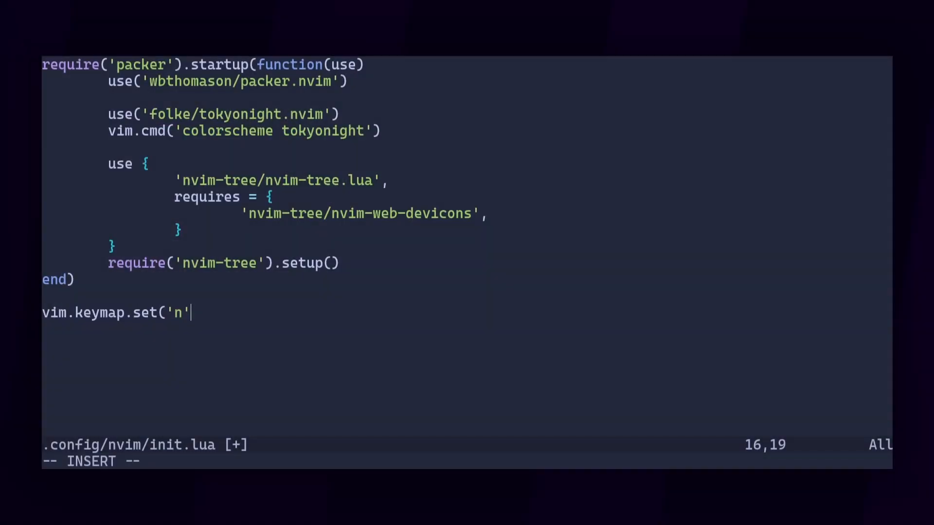
text(, '<M-1>', ':NvimTreeToggle<CR>)
text(prin)
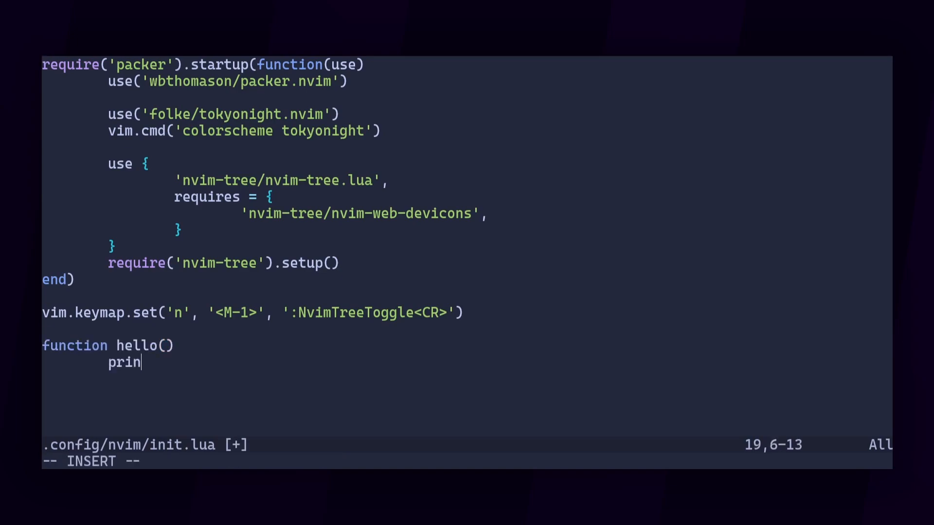
text(t("Is it me you're looking for?"))
click(466, 412)
text(vim.keymap.set('n', '<C-A>b', hello))
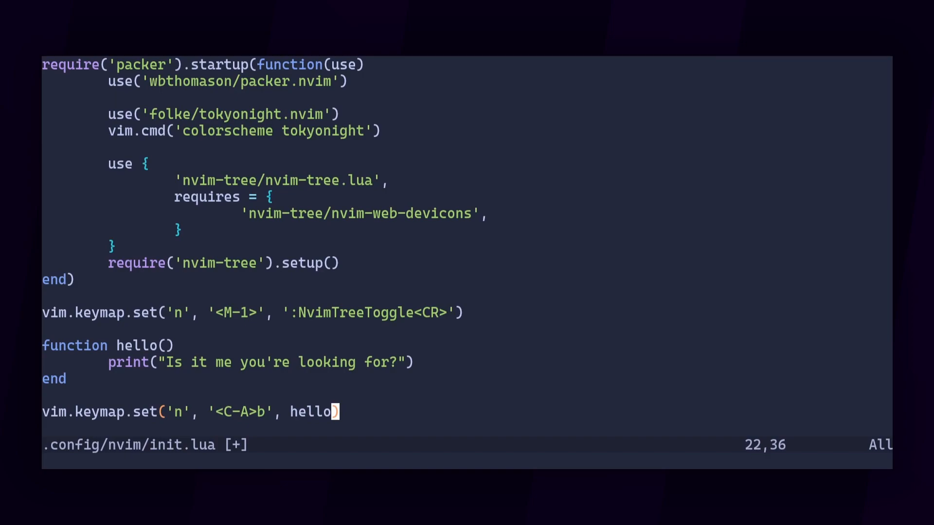